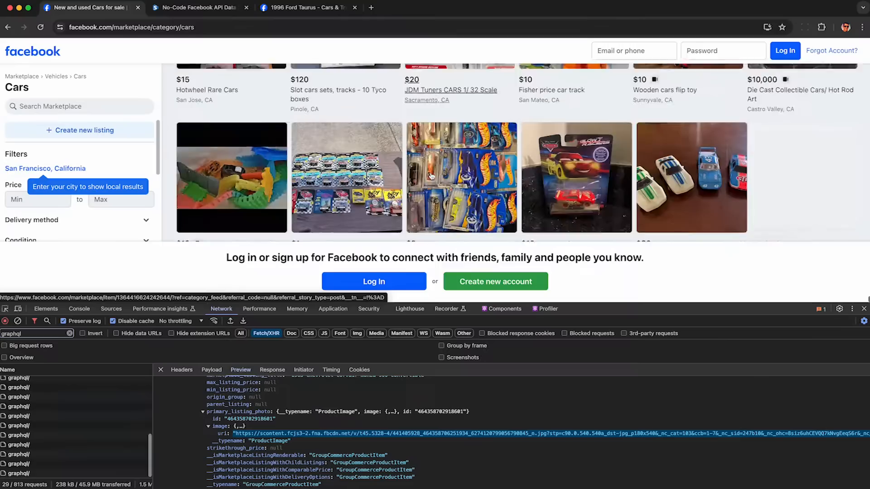
Scroll down the Facebook Marketplace Cars category listings
scroll("down", 3)
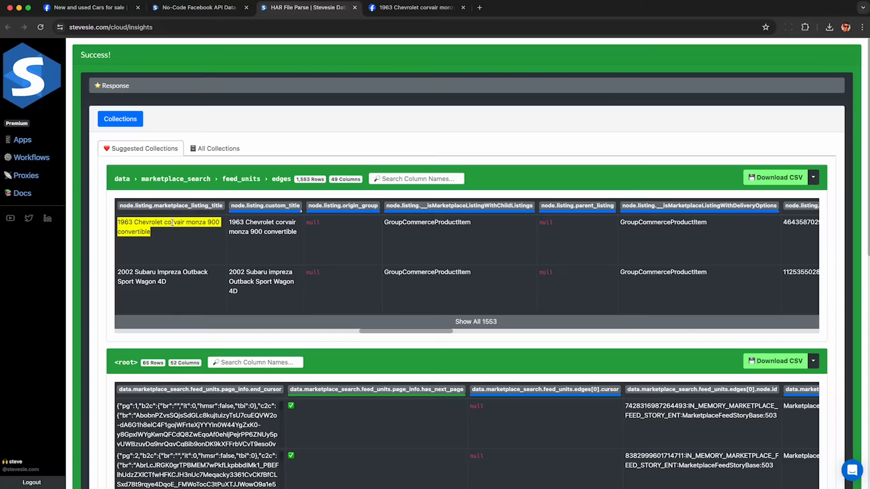
mouse_move(178, 243)
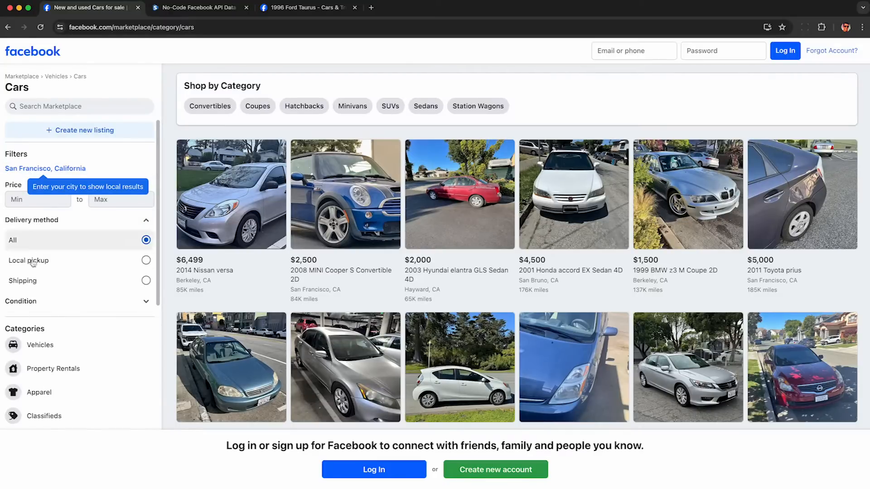
mouse_move(110, 264)
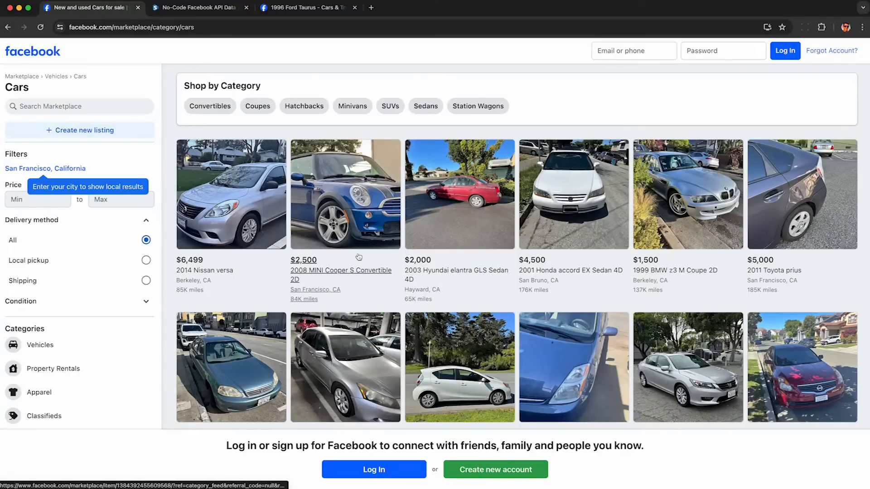
mouse_move(311, 54)
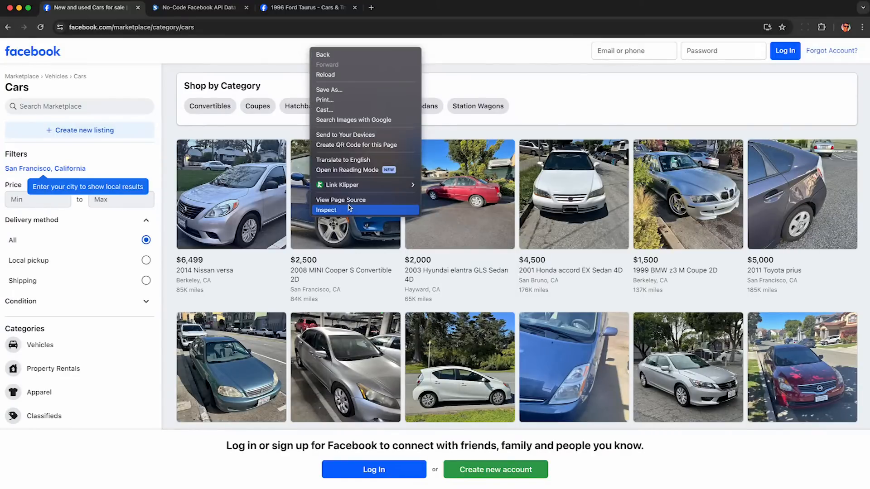
Inspect the Cars page, show its Network requests filtered to graphql, and reload to capture them
left_click(327, 209)
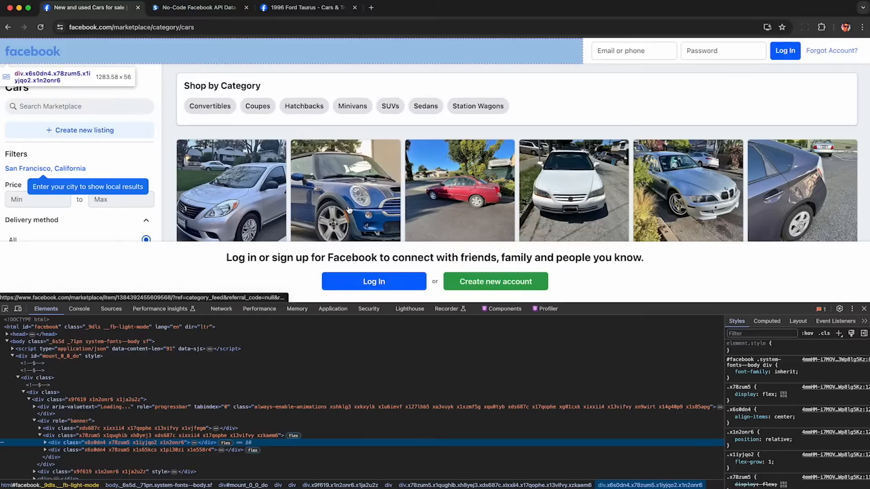
left_click(221, 309)
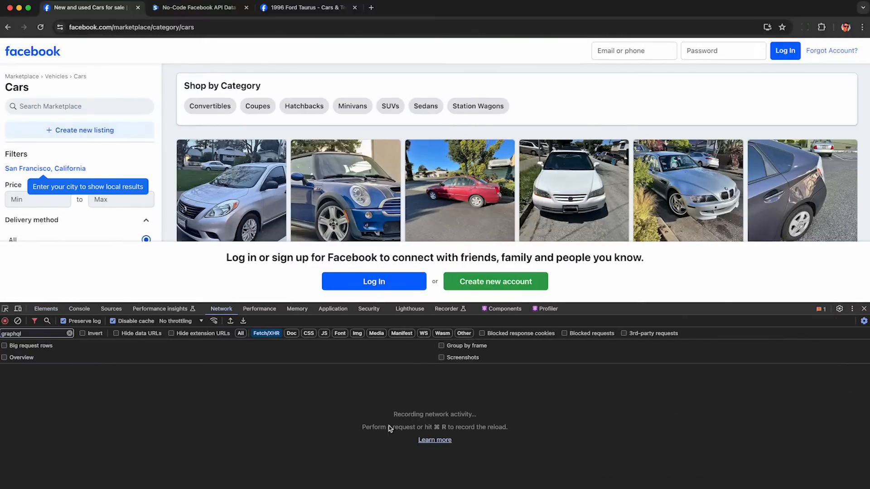
mouse_move(348, 440)
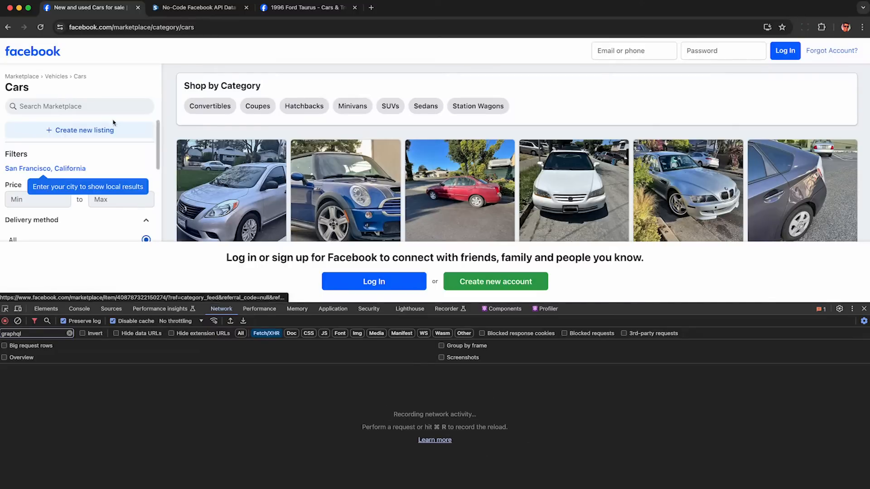
left_click(40, 26)
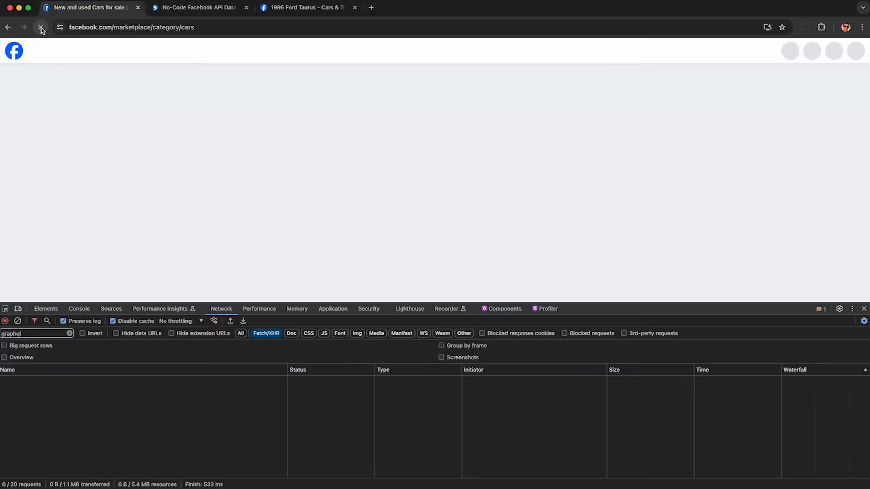
left_click(41, 27)
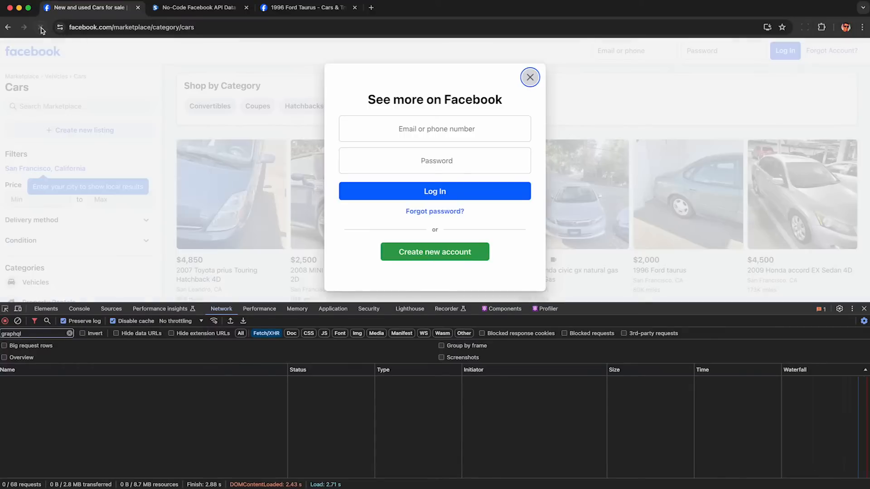
Preview the graphql response's first listing node, revealing the 1963 Chevrolet corvair, 46K miles and IN_PERSON delivery
left_click(530, 77)
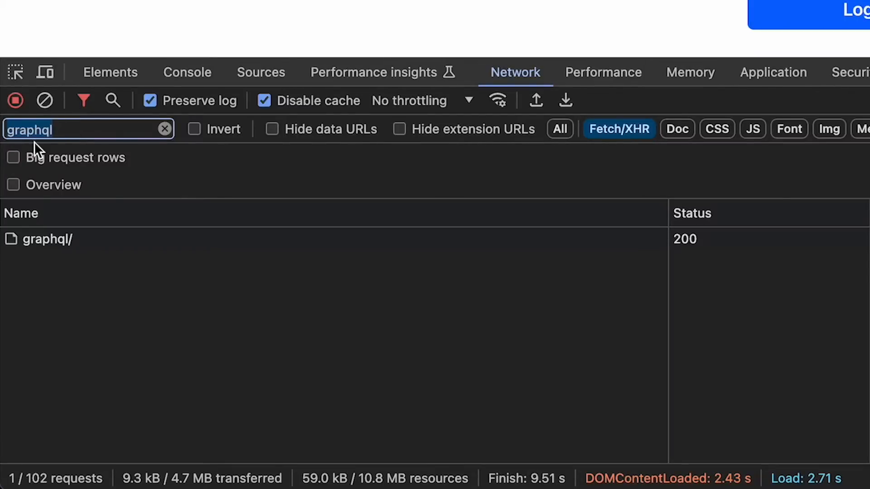
mouse_move(66, 249)
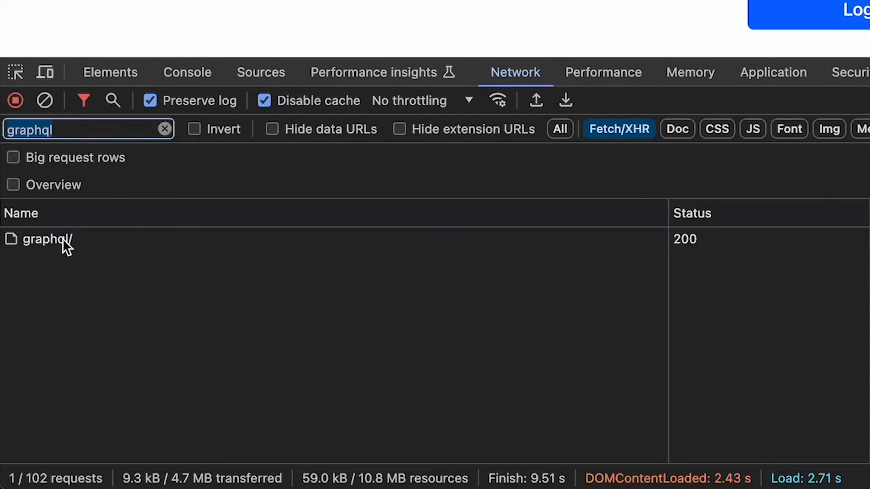
left_click(47, 240)
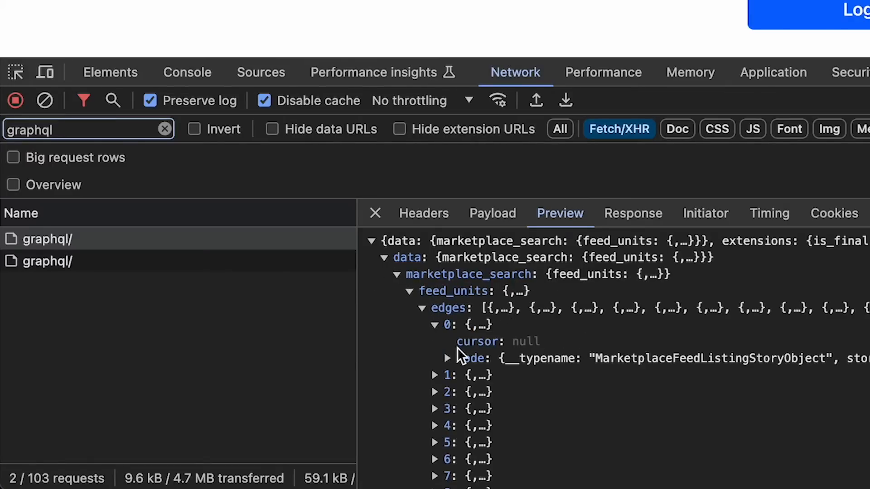
left_click(446, 359)
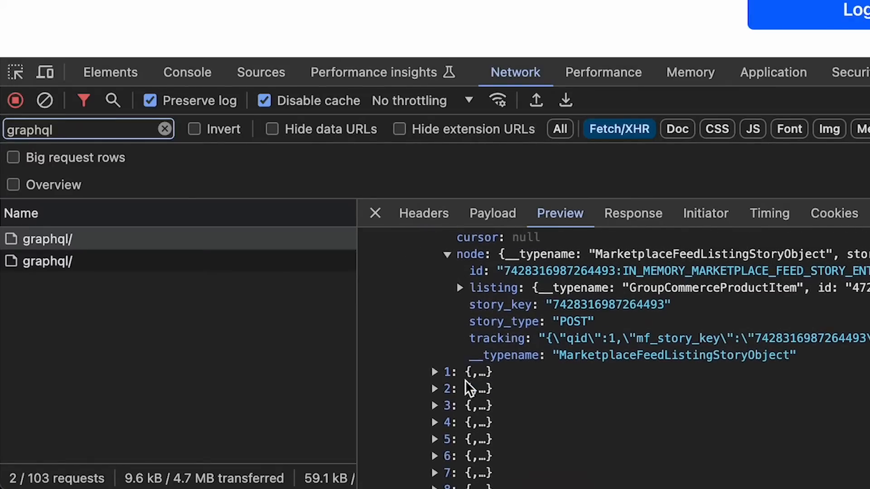
left_click(460, 287)
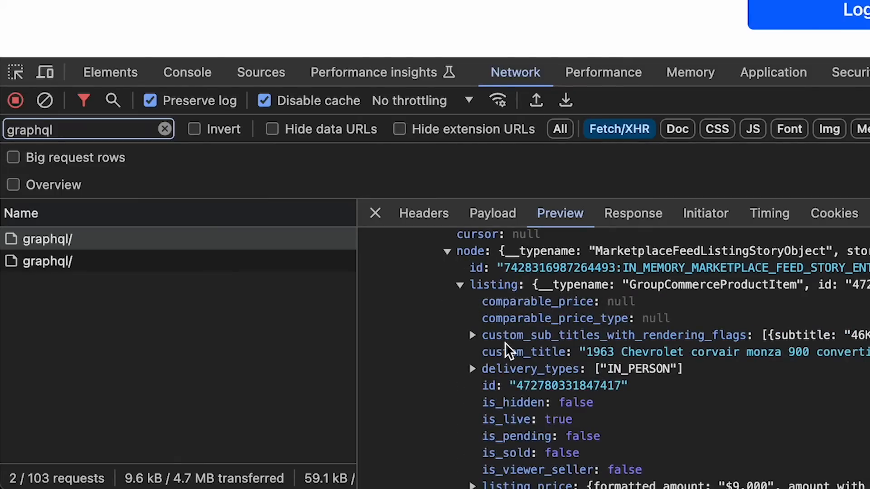
scroll("down", 3)
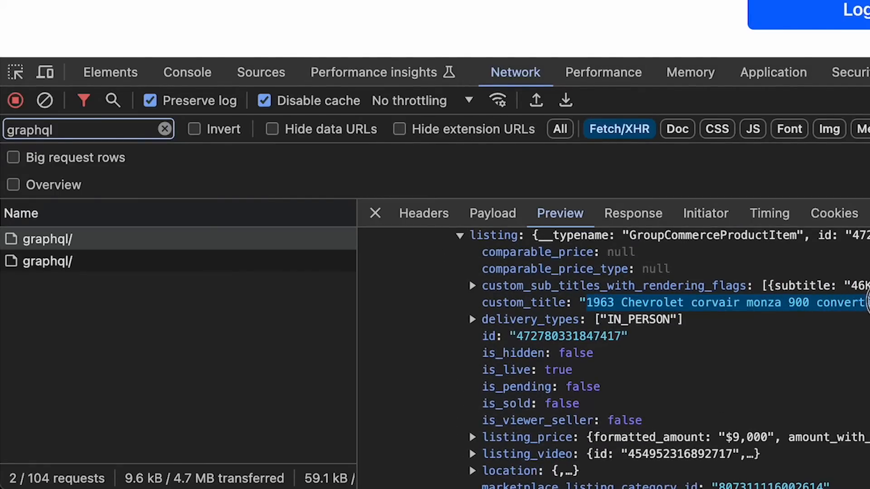
left_click(472, 285)
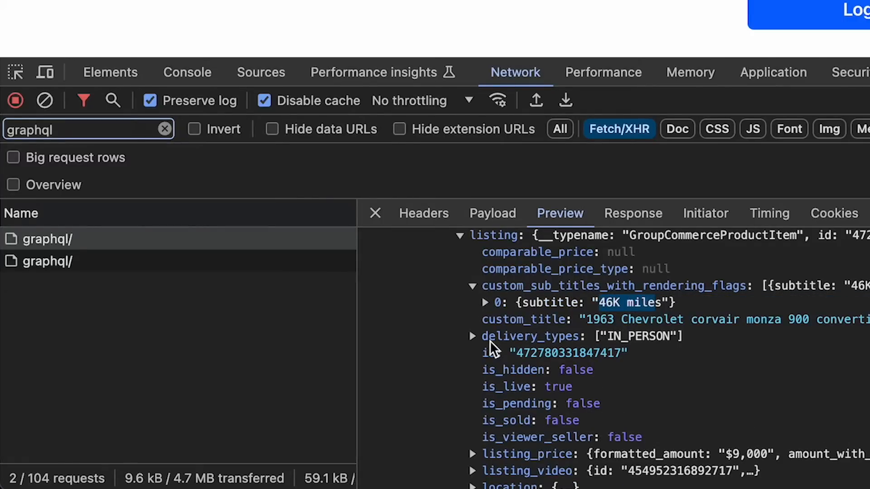
left_click(472, 336)
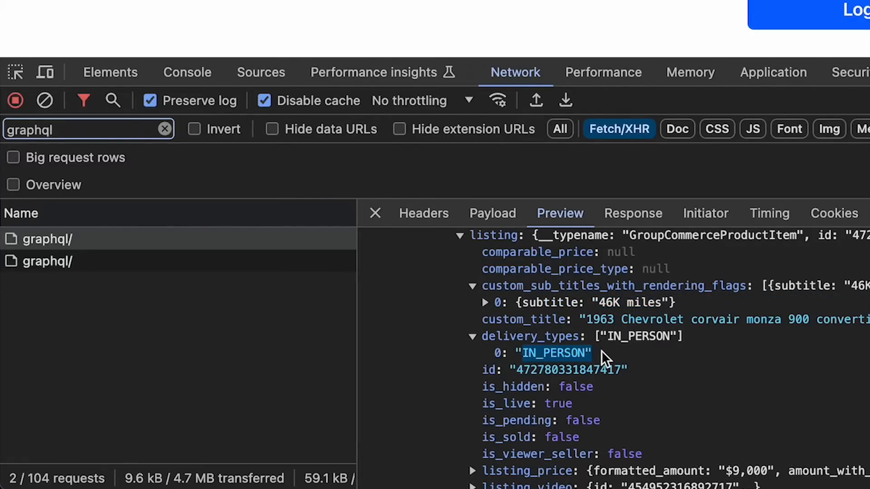
Reveal the listing's playable_url video field and expand primary_listing_photo to show its image URL
scroll("down", 3)
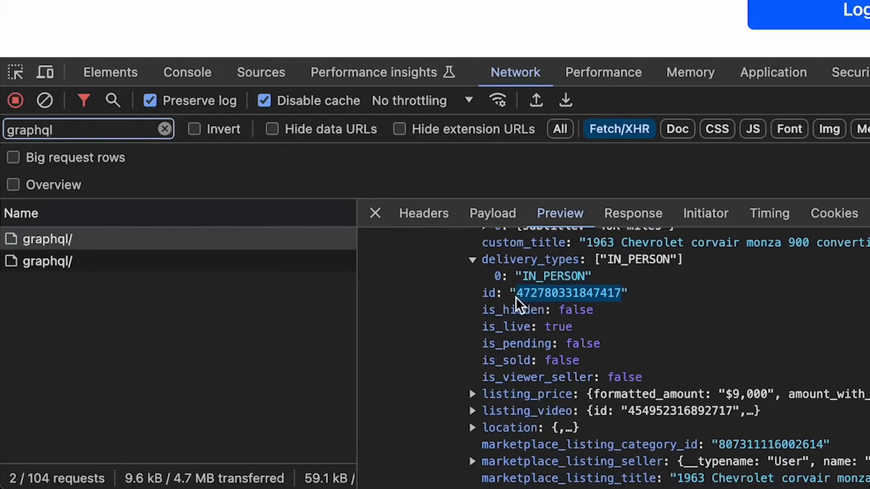
mouse_move(630, 304)
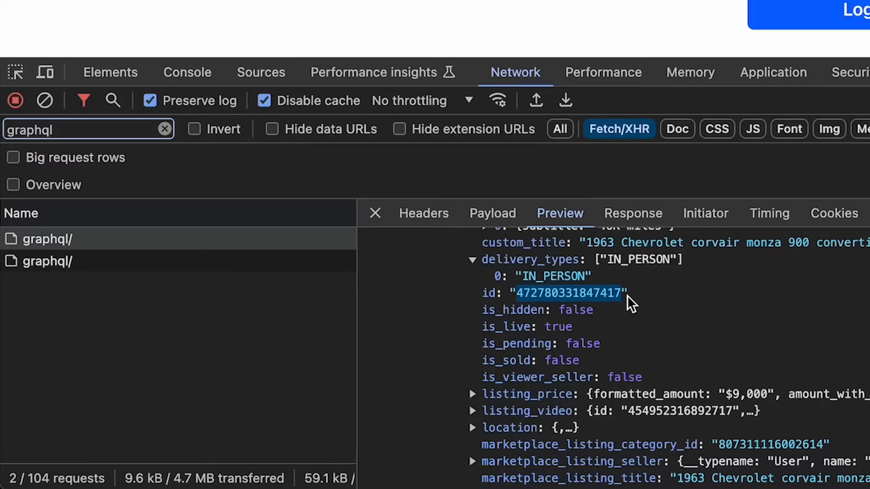
mouse_move(583, 305)
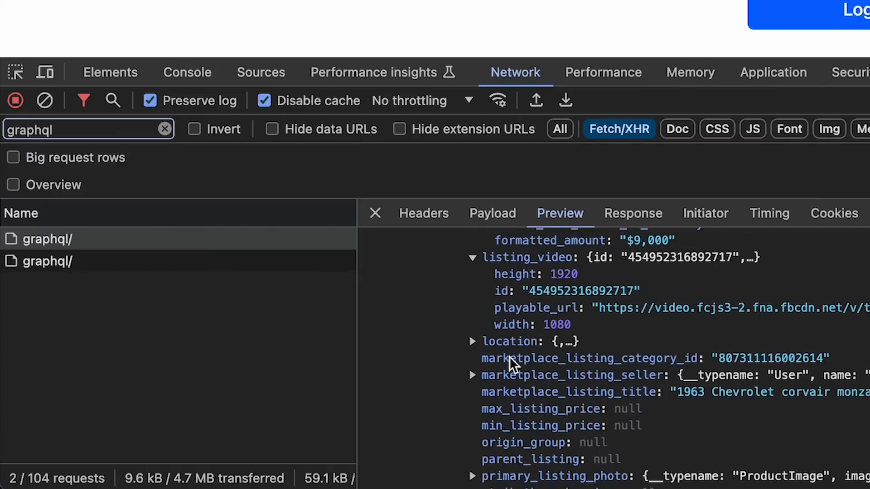
double_click(535, 307)
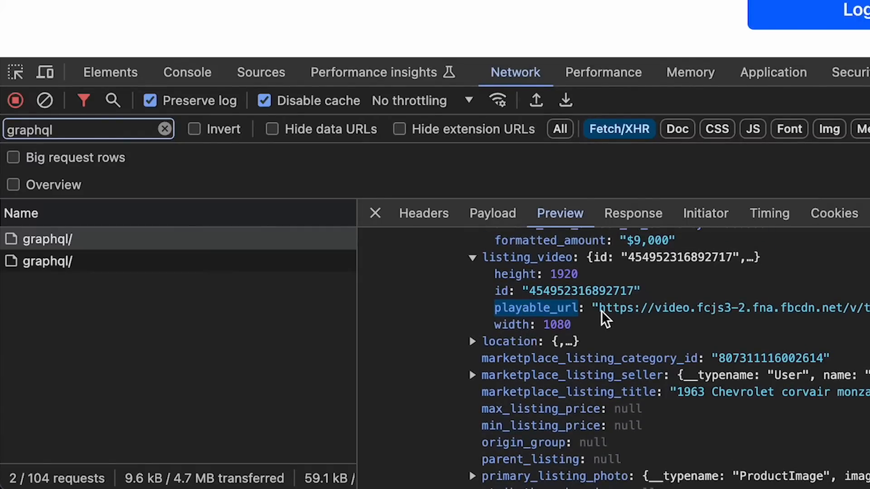
left_click(471, 342)
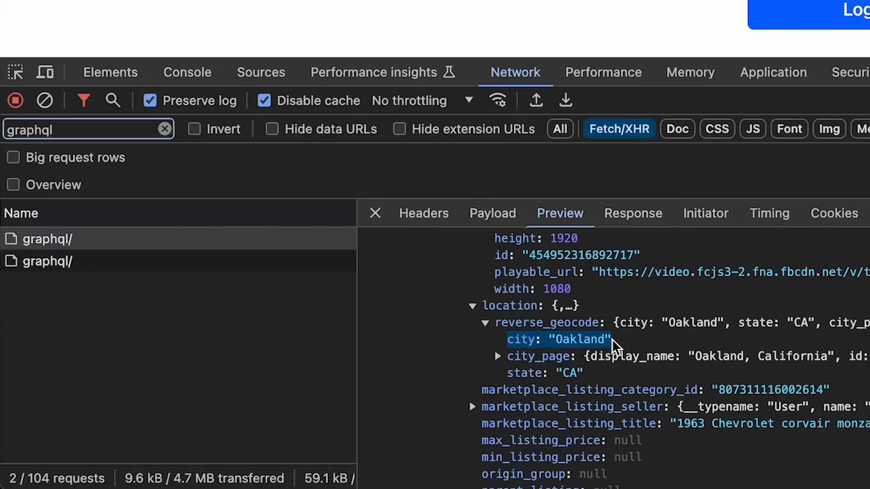
scroll("down", 3)
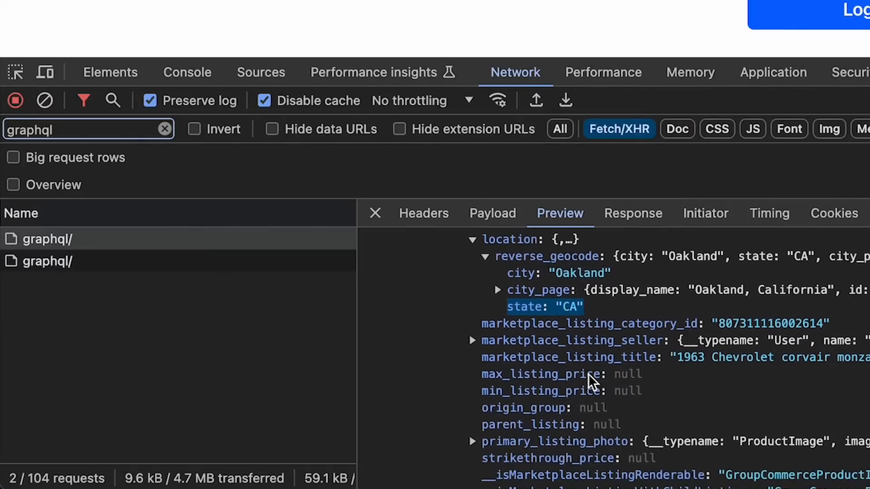
scroll("down", 3)
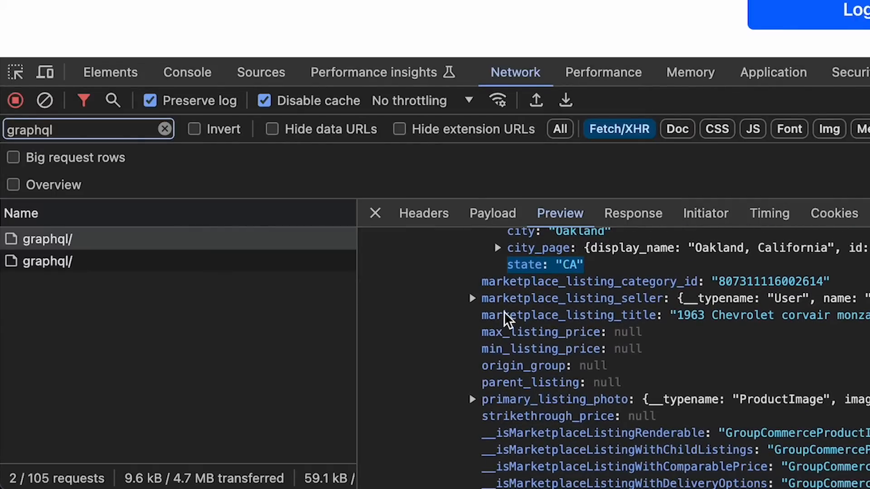
scroll("down", 3)
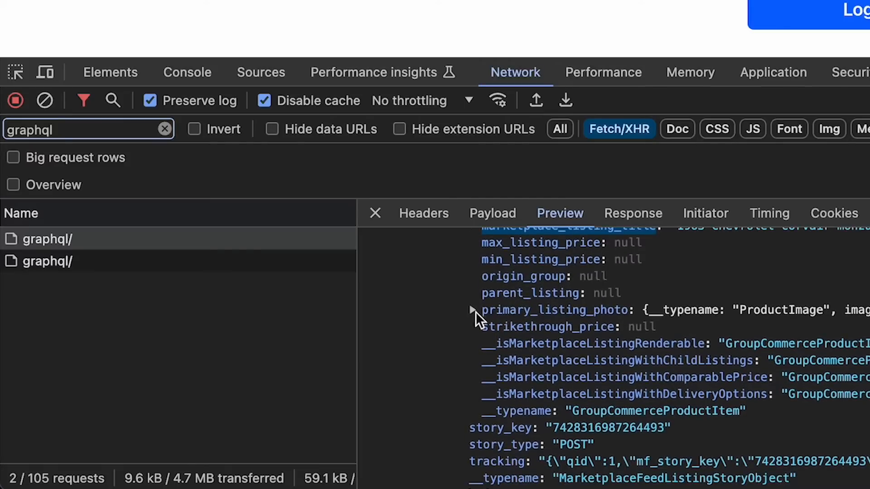
left_click(471, 310)
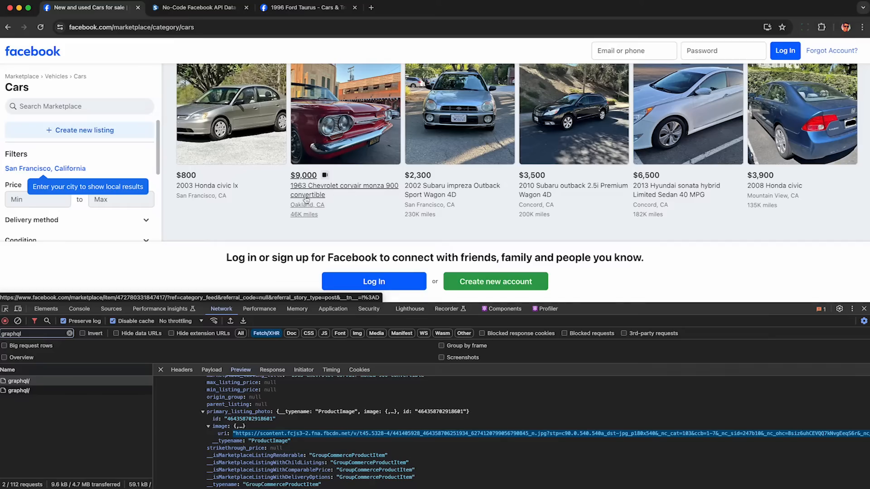
Scroll the Marketplace feed to load many more car listings into the captured graphql traffic
scroll("down", 3)
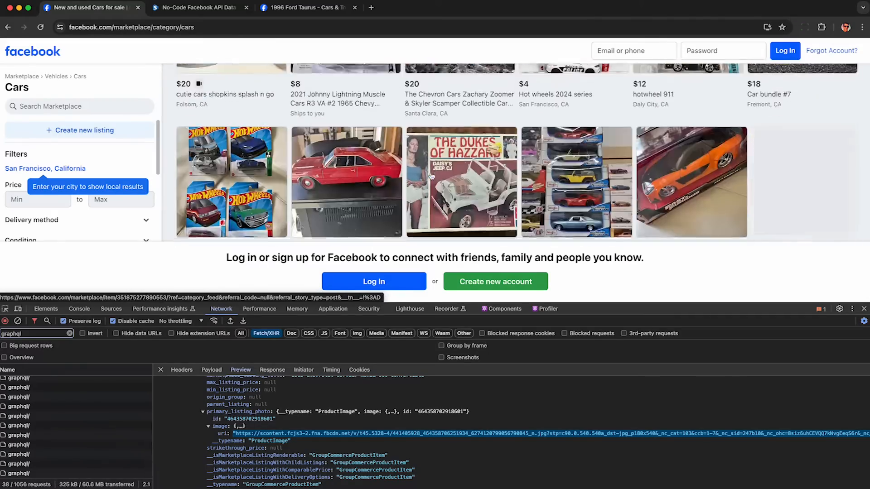
scroll("down", 3)
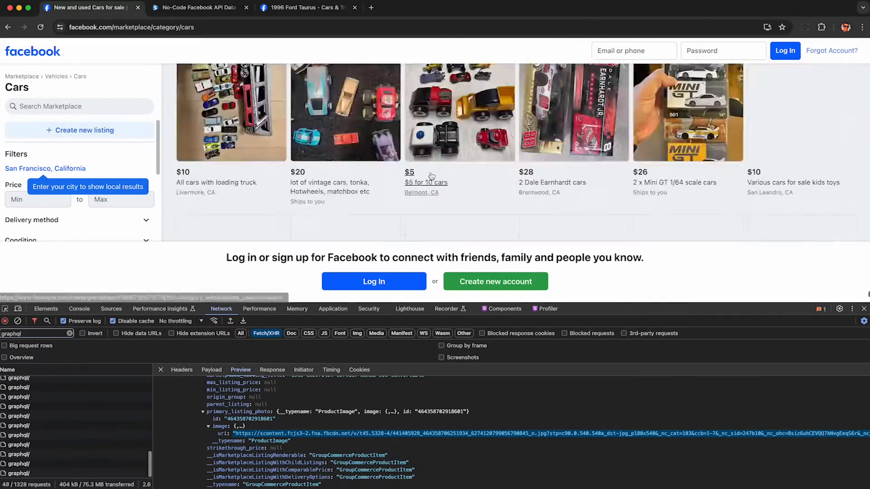
scroll("down", 3)
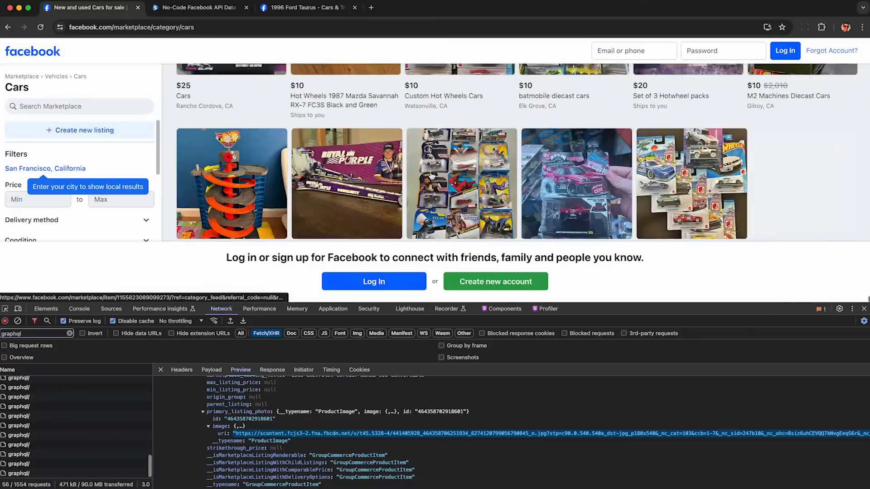
scroll("down", 3)
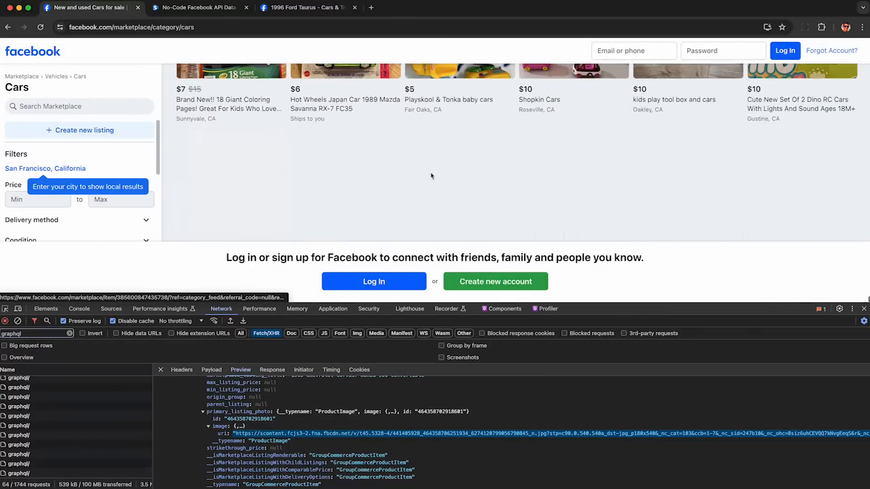
scroll("down", 3)
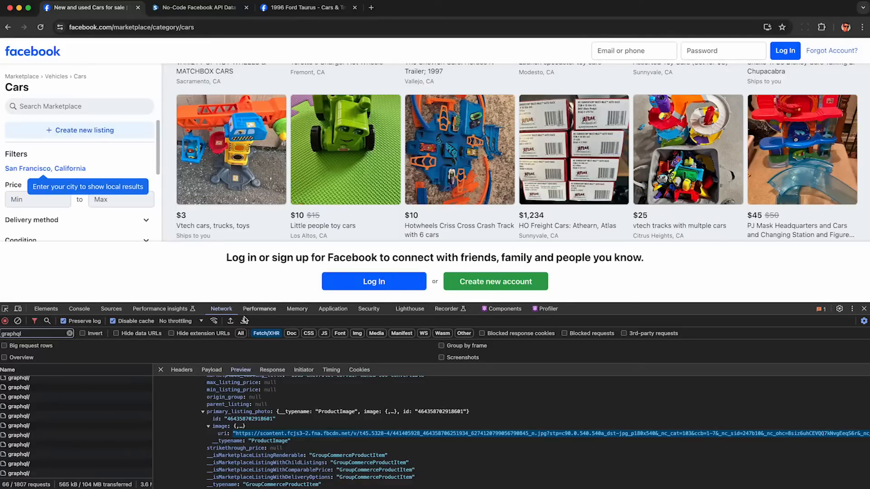
mouse_move(243, 323)
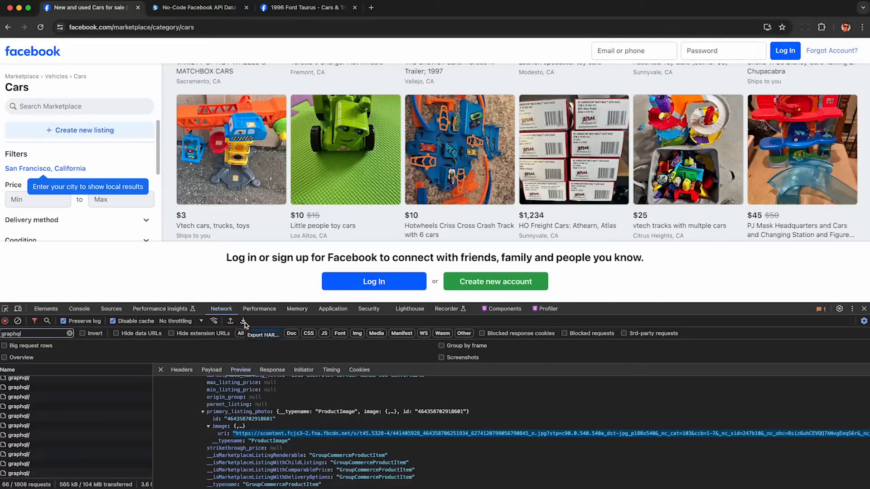
left_click(243, 321)
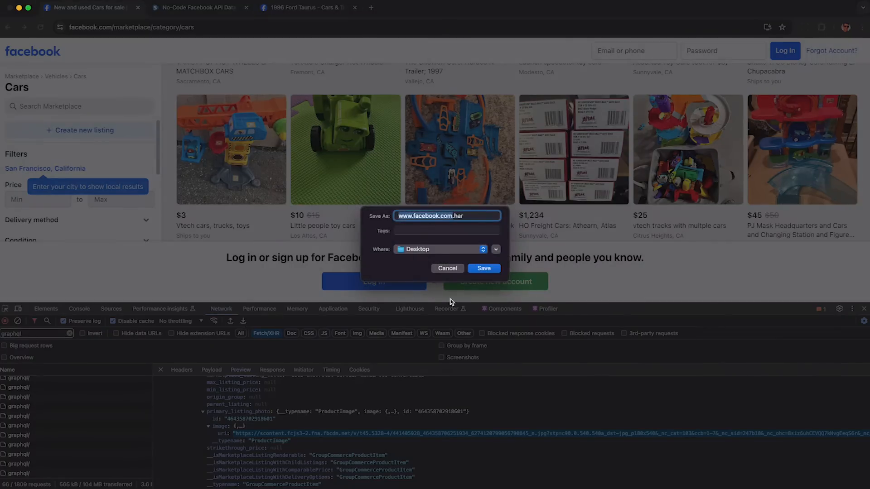
left_click(483, 269)
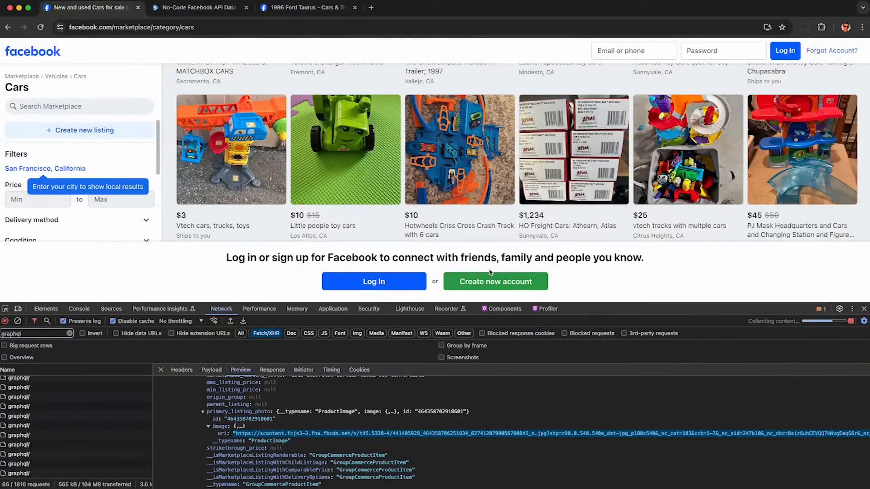
Upload the saved HAR file to Stevesie, revealing the graphql group with 58 fields and 1553 media items
left_click(196, 7)
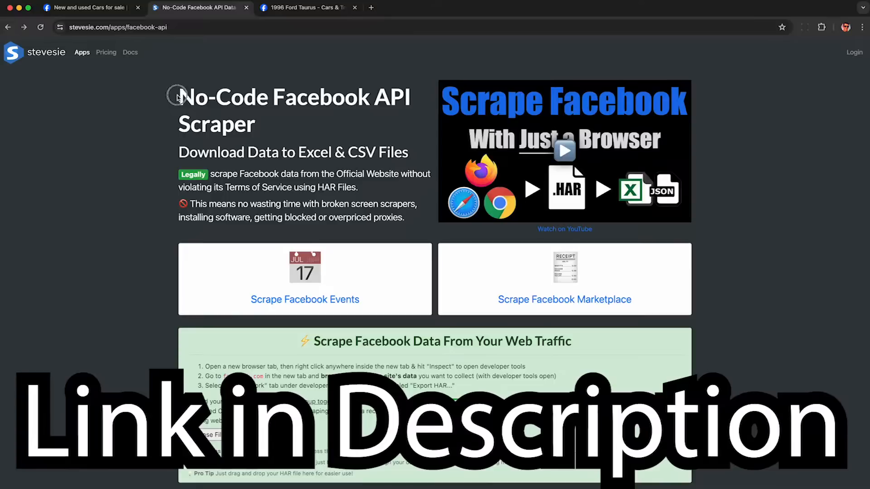
left_click_drag(178, 97, 253, 124)
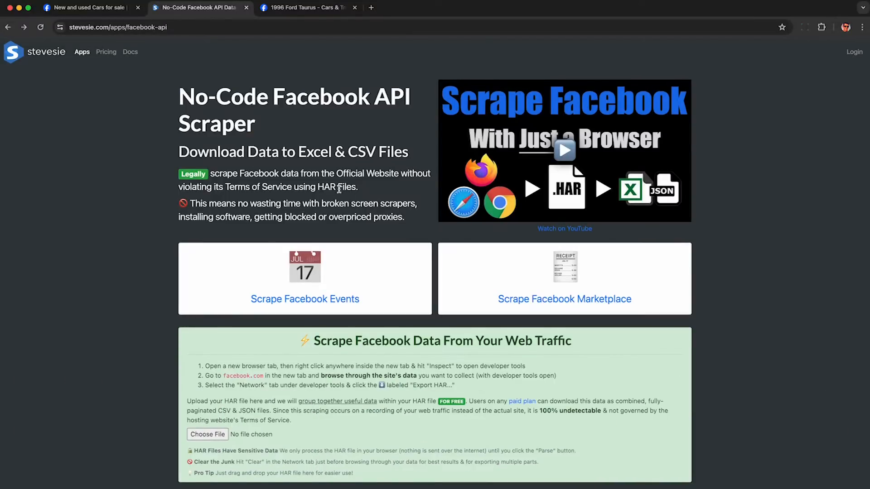
scroll("down", 3)
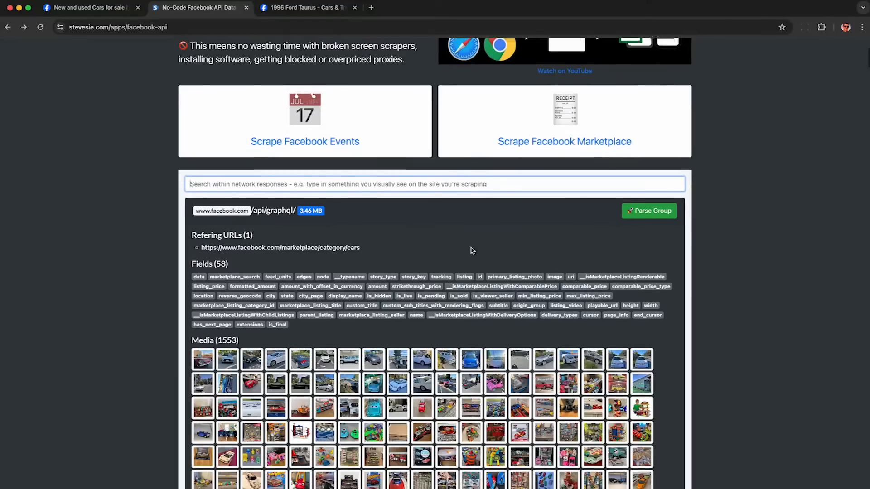
scroll("down", 3)
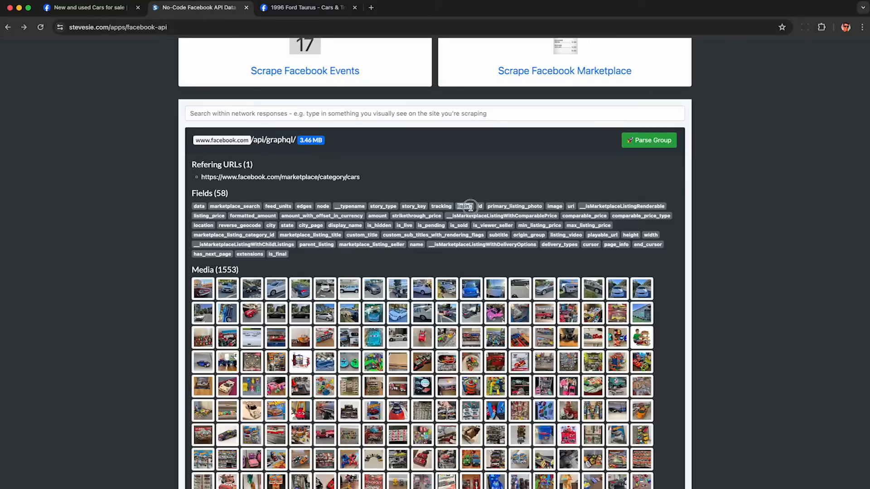
mouse_move(197, 215)
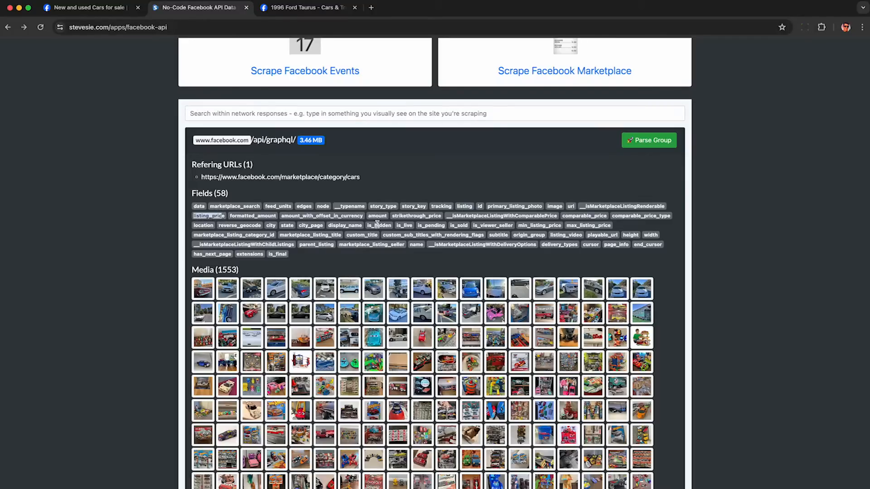
scroll("down", 3)
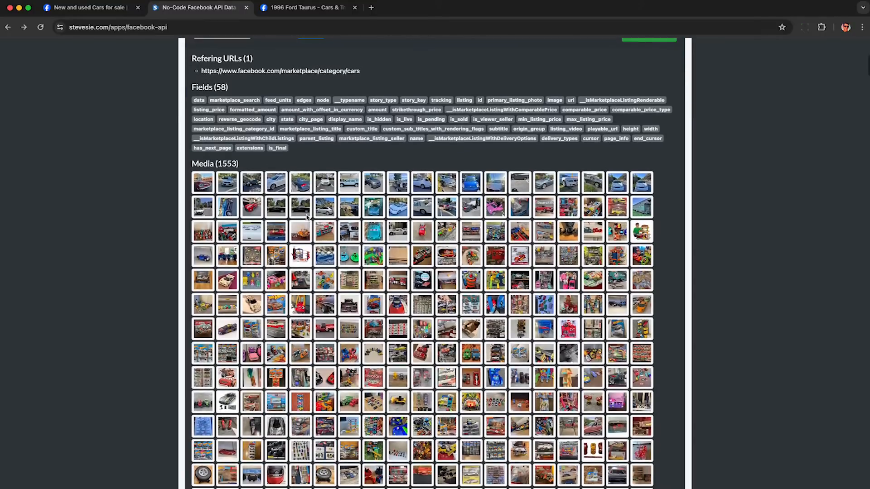
double_click(226, 163)
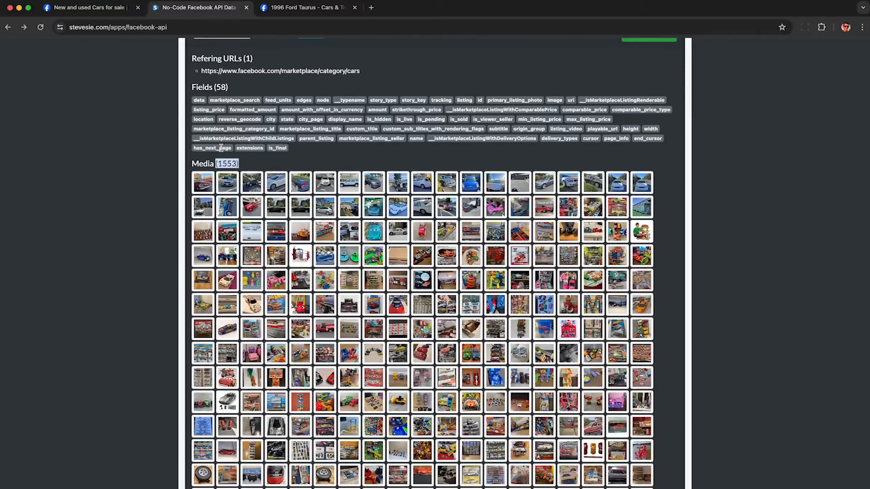
scroll("down", 3)
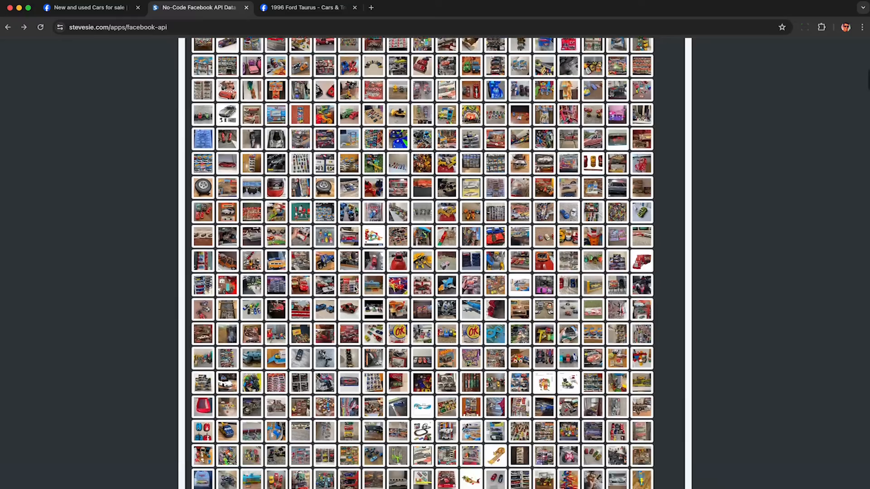
scroll("down", 3)
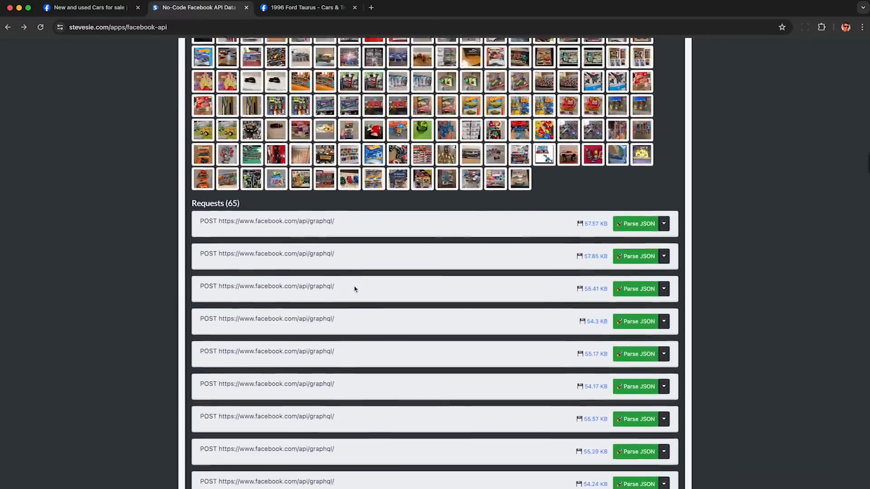
scroll("down", 3)
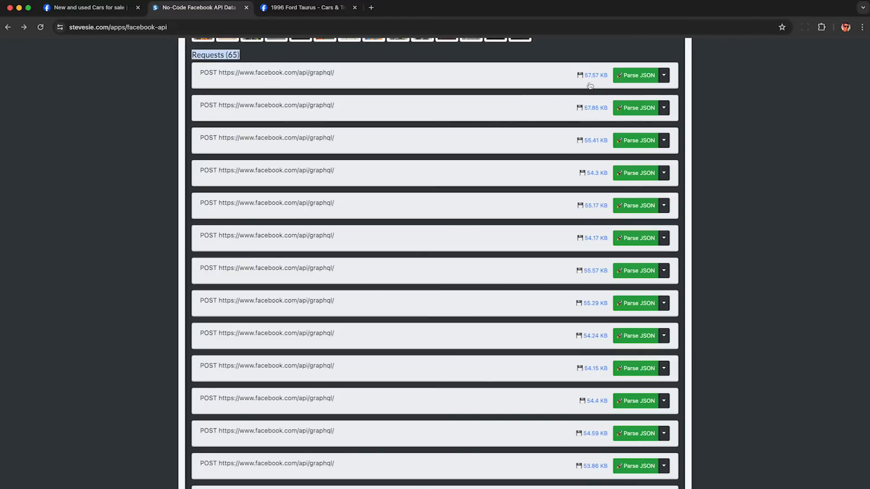
mouse_move(590, 143)
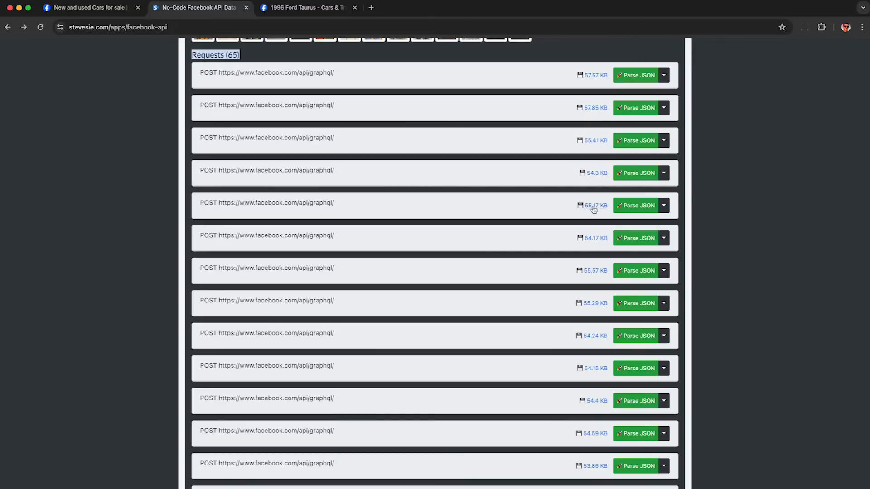
mouse_move(595, 306)
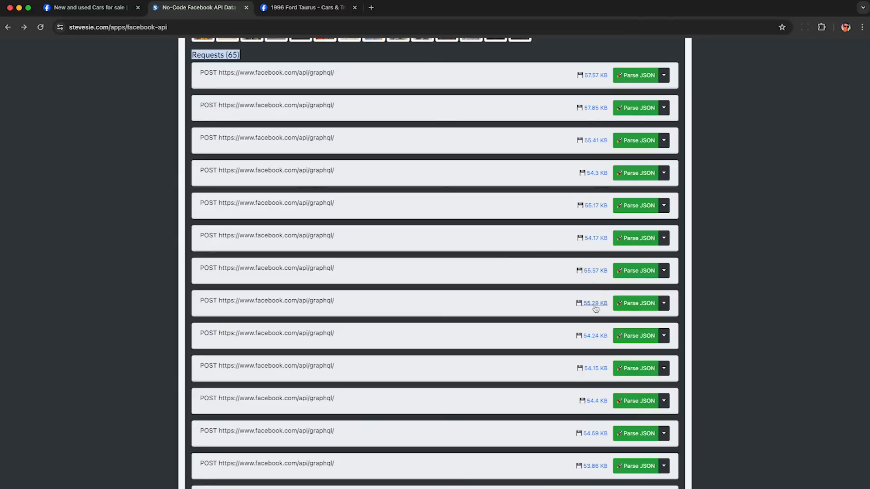
mouse_move(594, 433)
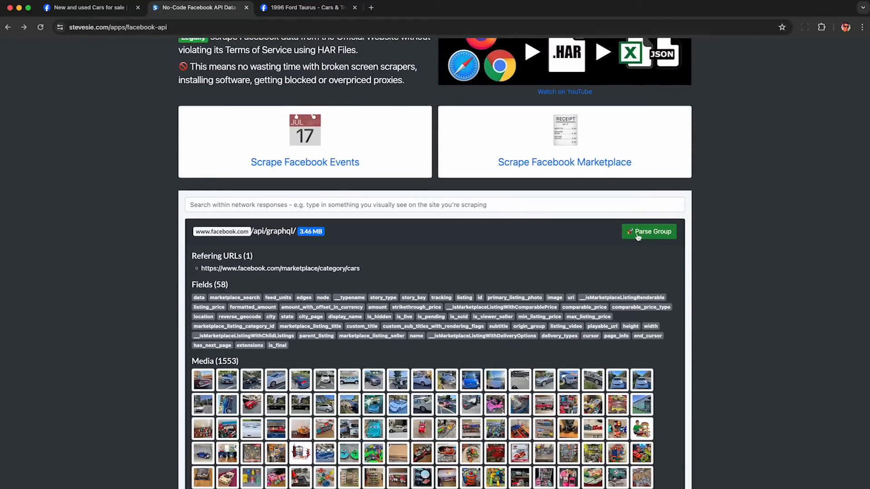
Parse the graphql group into collections and download the 1,553-row edges collection as CSV
left_click(648, 231)
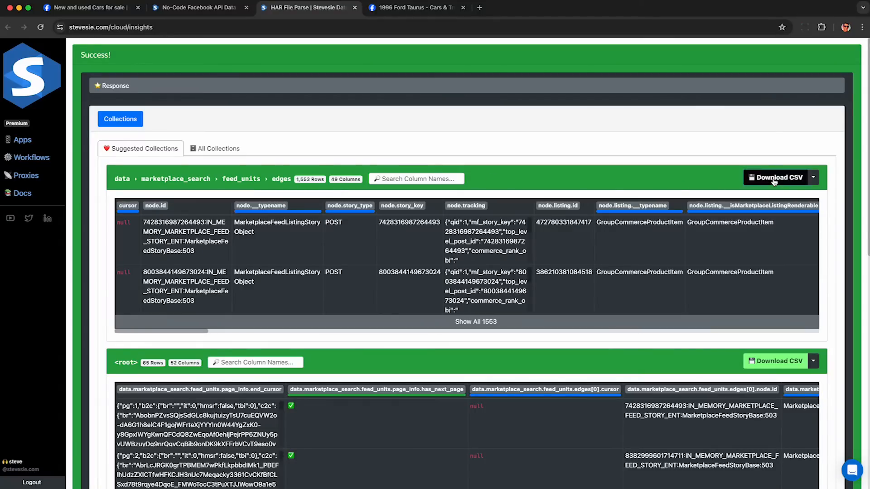
left_click(777, 177)
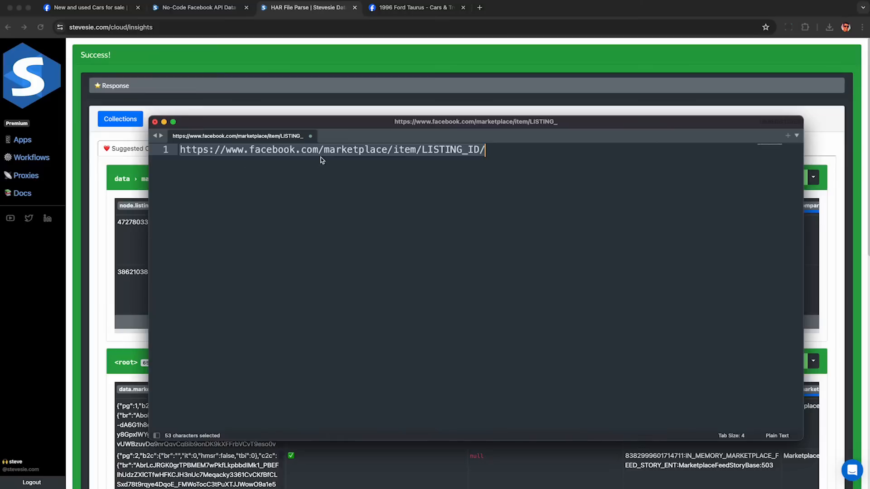
double_click(453, 149)
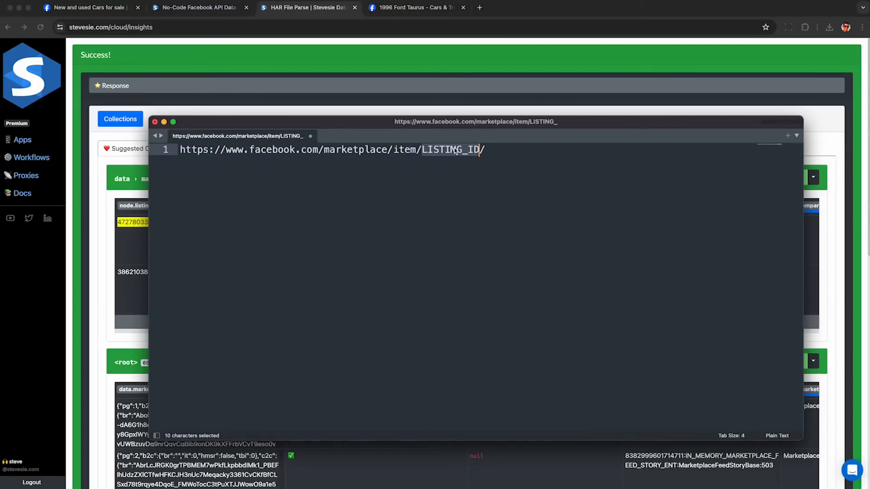
type("472780331847417/")
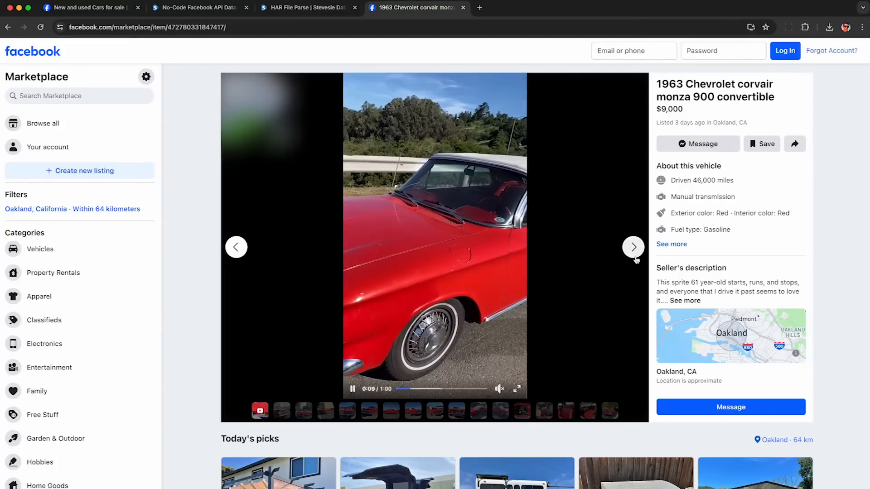
Return from the $9,000 corvair listing to the HAR File Parse results page
left_click(306, 7)
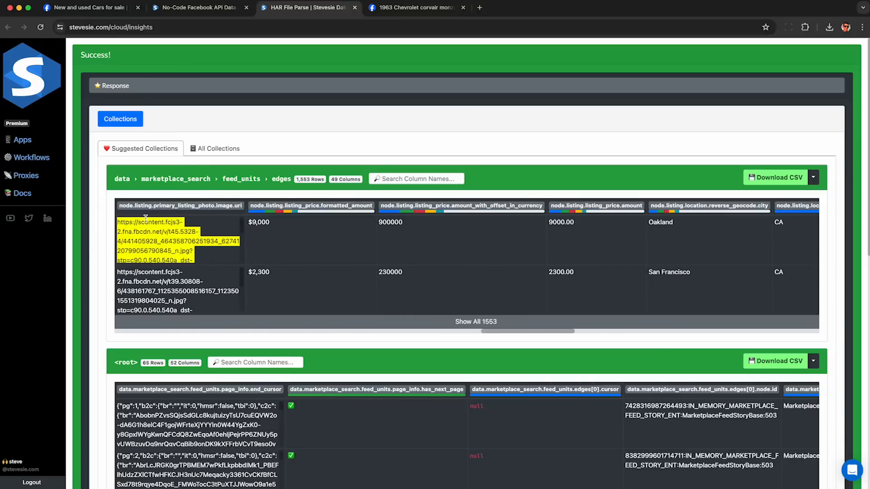
Verify the first listing's primary_listing_photo and playable_url video links against the corvair convertible listing
left_click(157, 231)
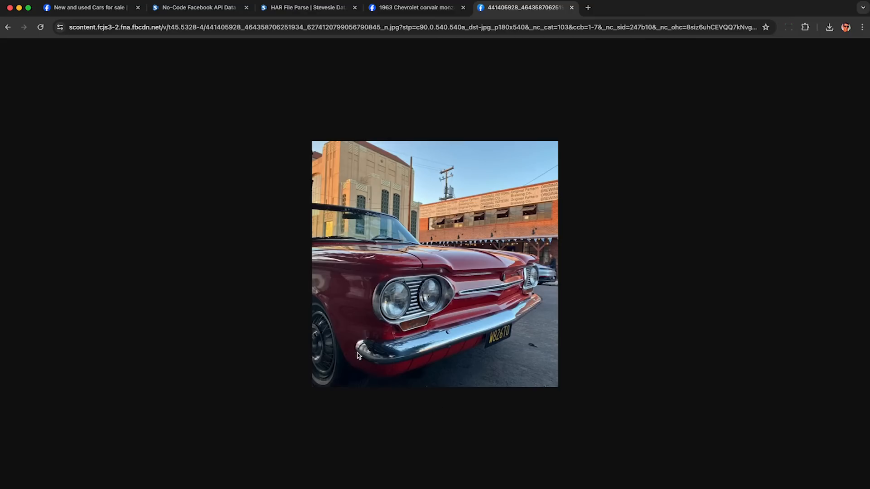
left_click(307, 7)
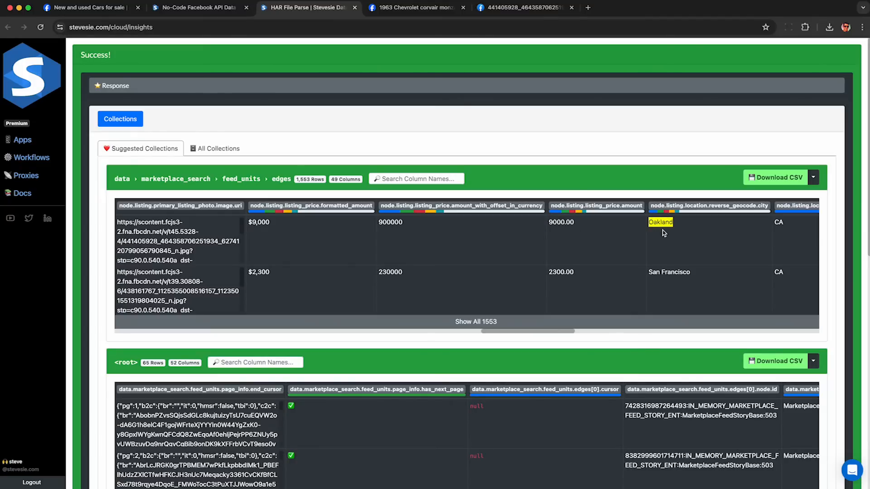
scroll("right", 3)
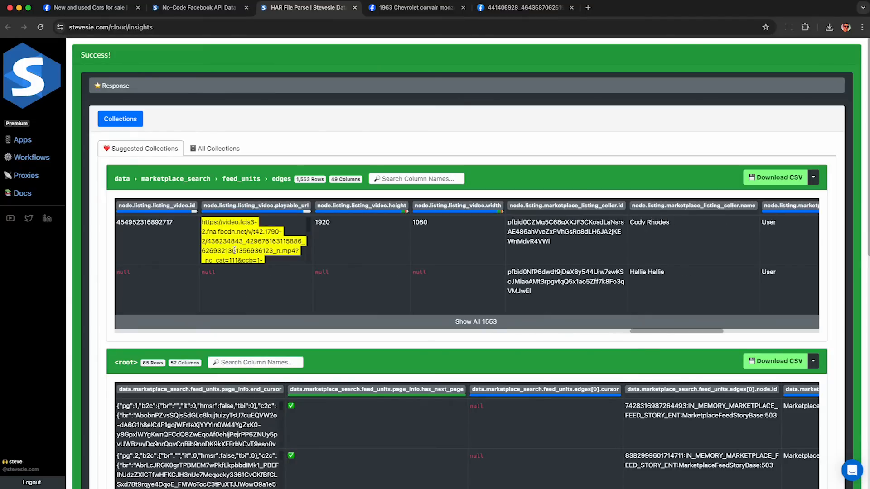
left_click(253, 241)
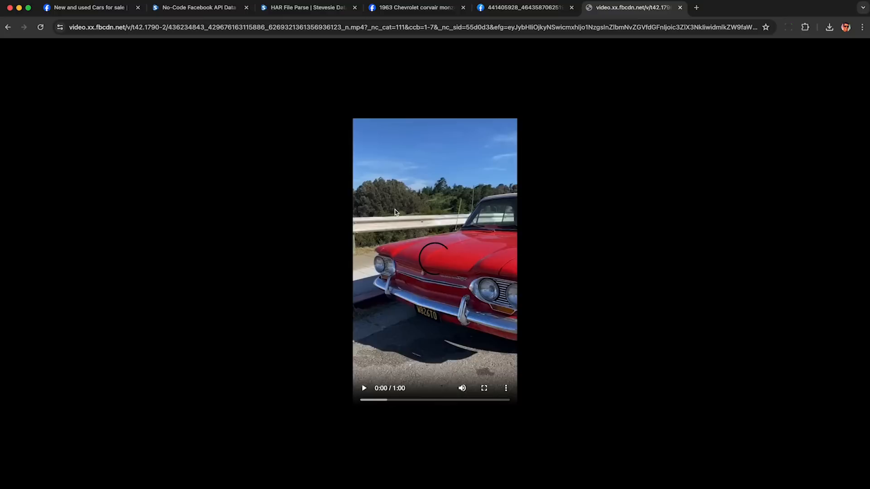
left_click(364, 388)
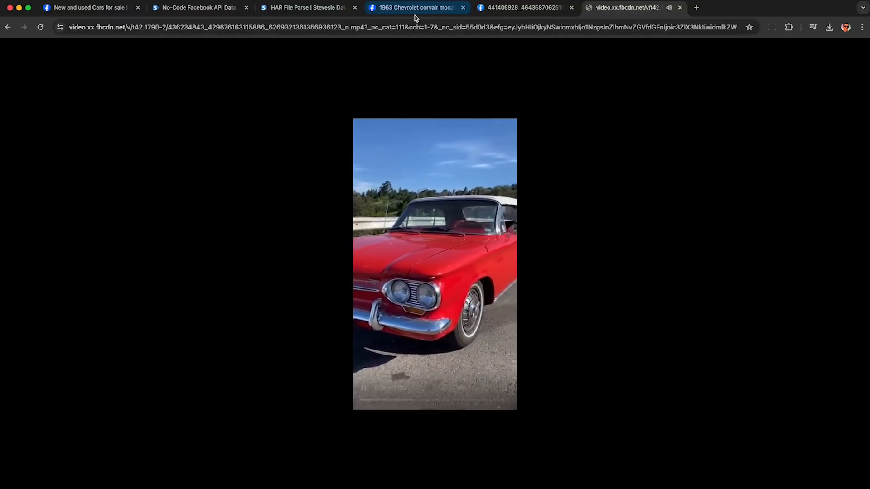
left_click(413, 7)
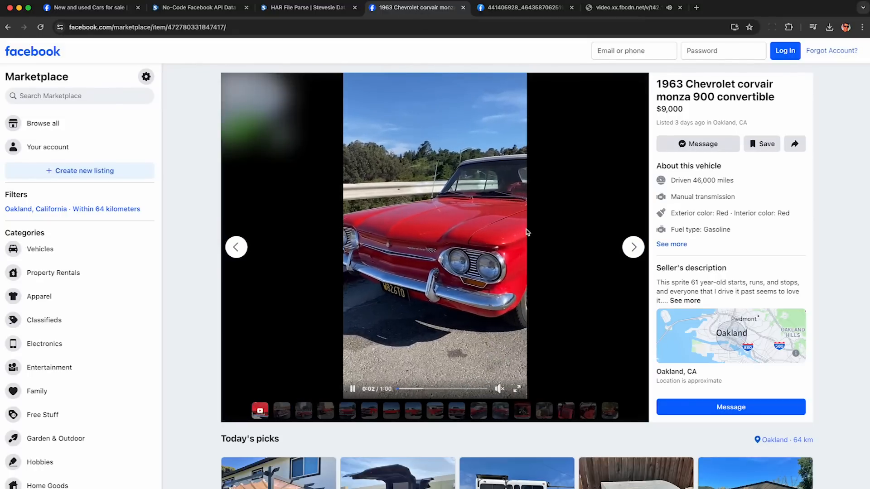
left_click(303, 7)
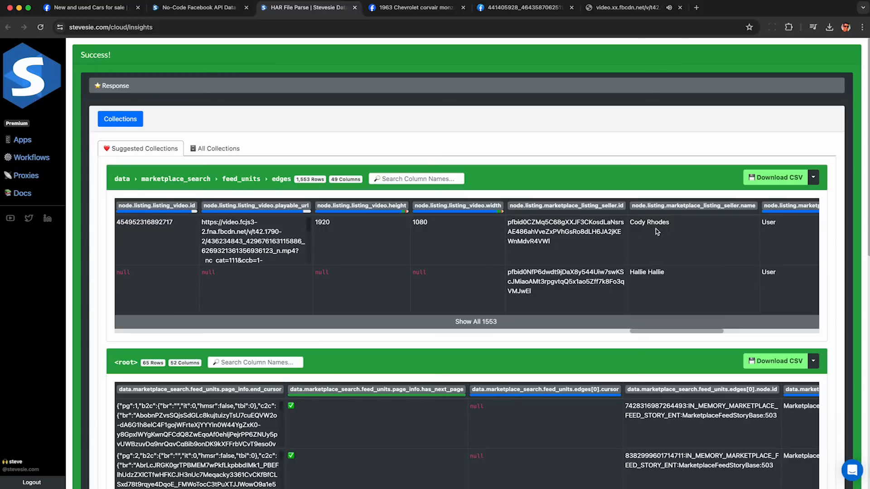
scroll("right", 3)
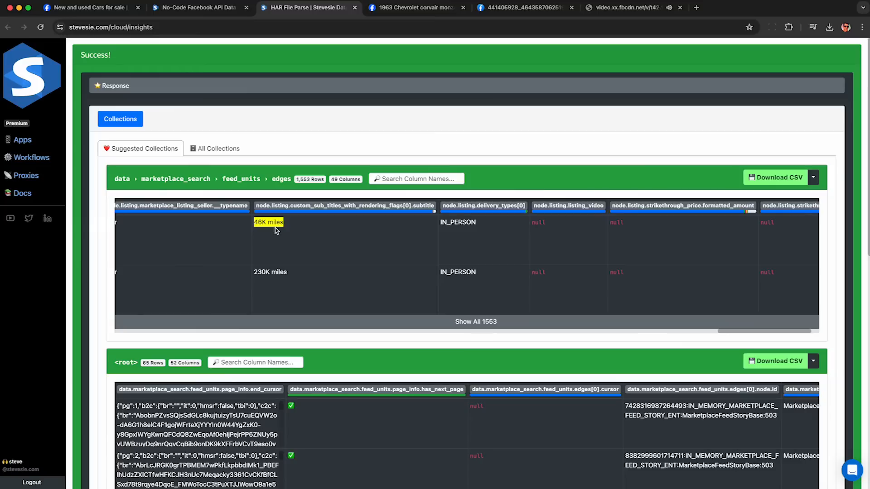
mouse_move(380, 222)
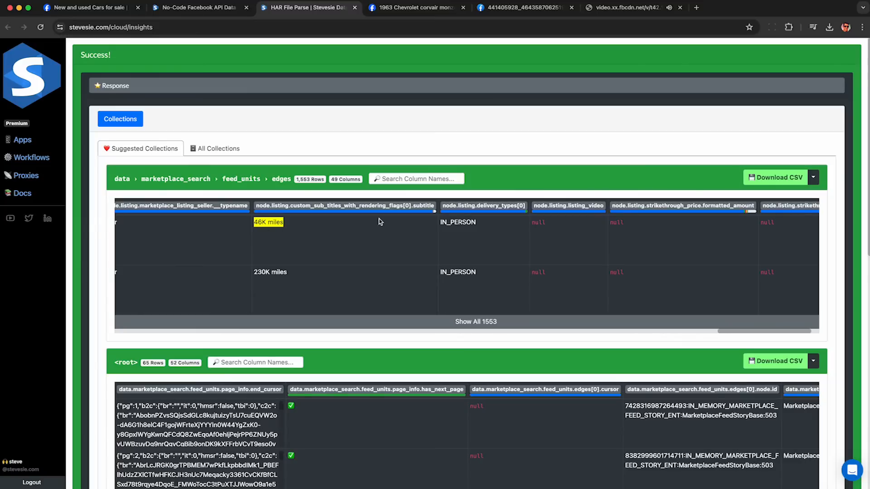
mouse_move(477, 250)
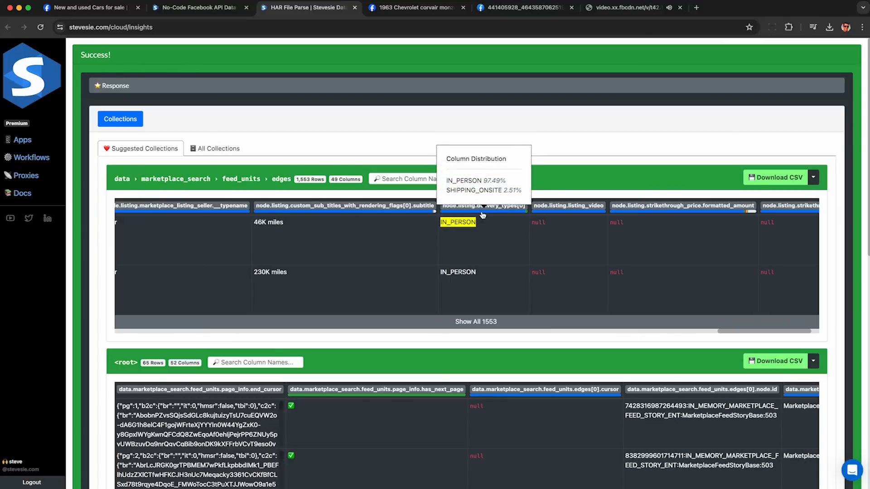
scroll("down", 3)
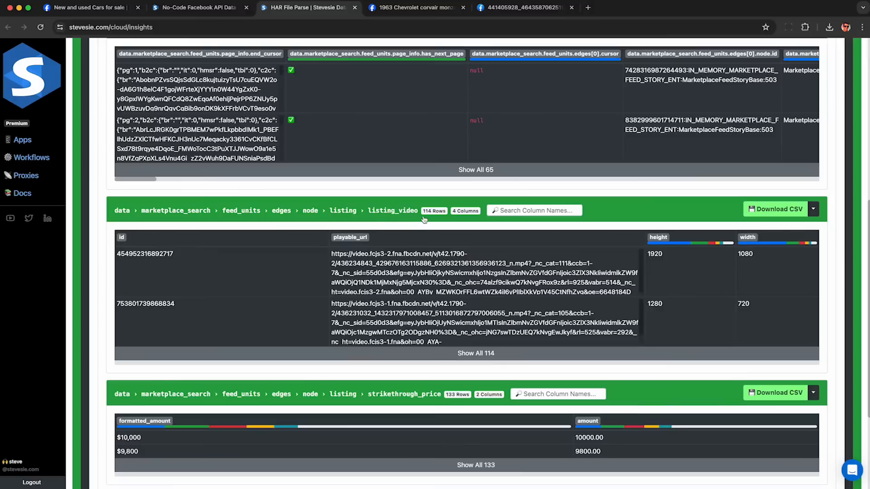
Review the listing_video, 133-row strikethrough_price and 31-row mileage subtitle collections
left_click_drag(331, 254, 631, 292)
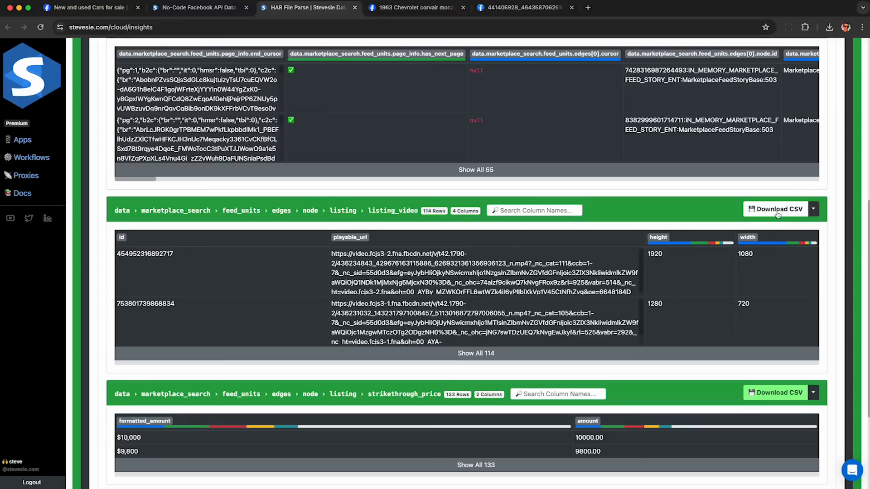
scroll("down", 3)
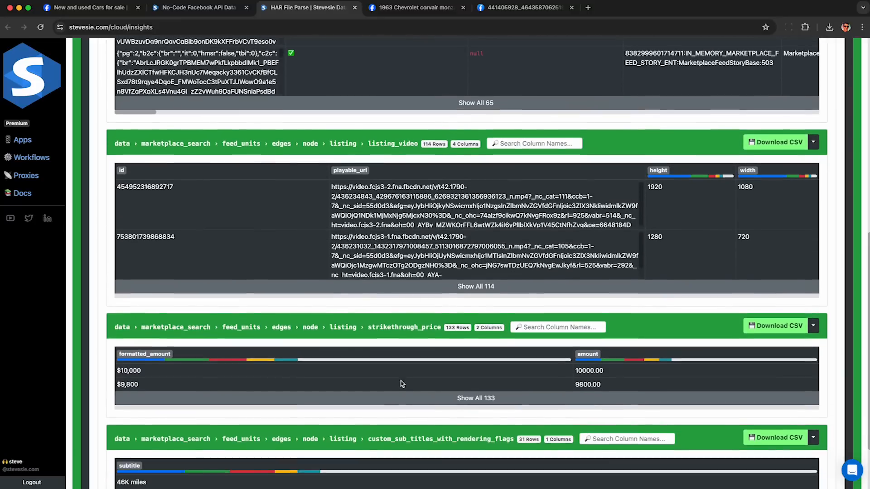
scroll("down", 3)
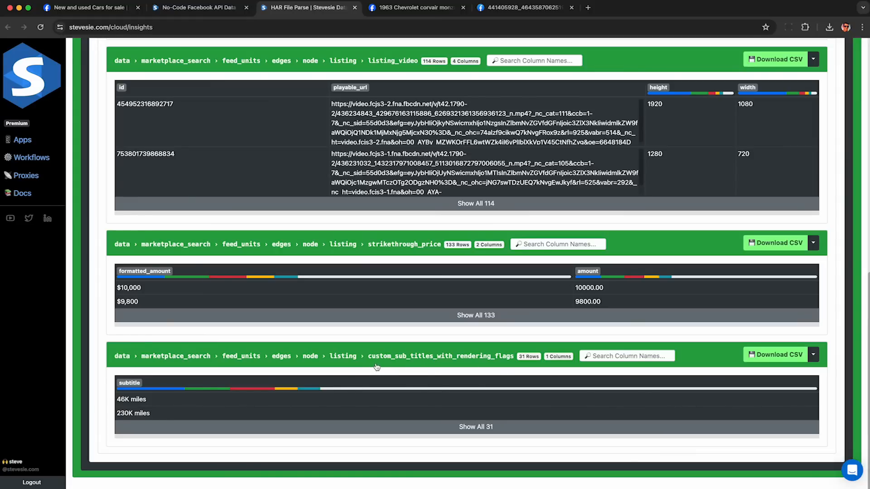
left_click(475, 427)
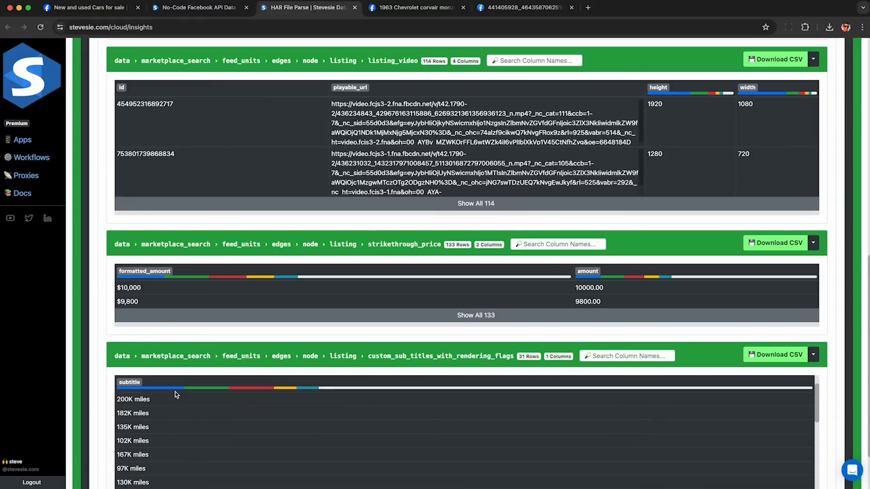
scroll("down", 3)
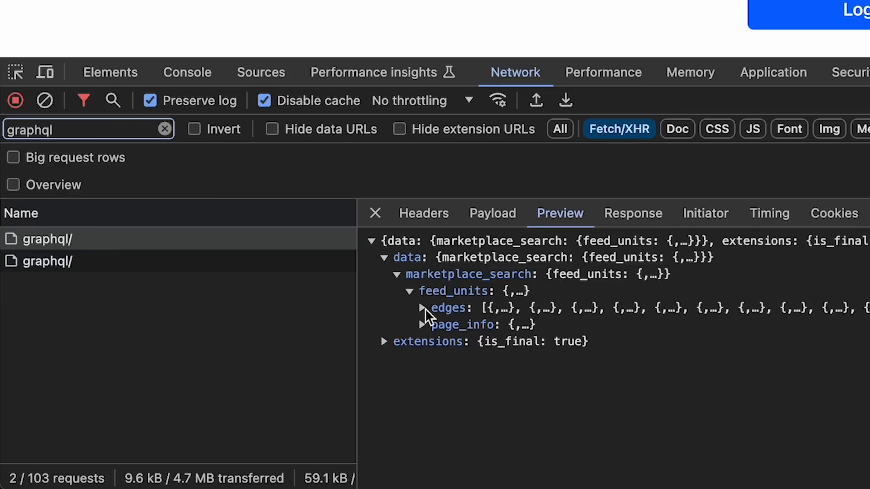
Expand the graphql edges list in DevTools Preview to show the first listing's cursor and node
left_click(422, 309)
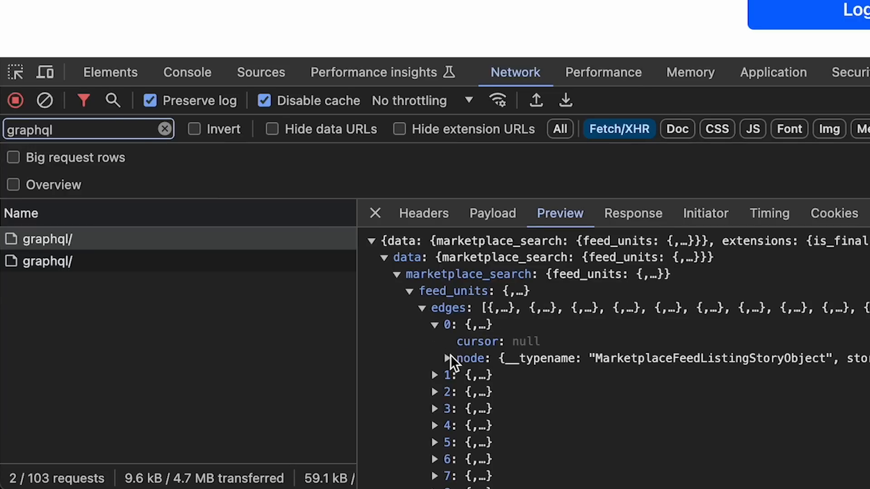